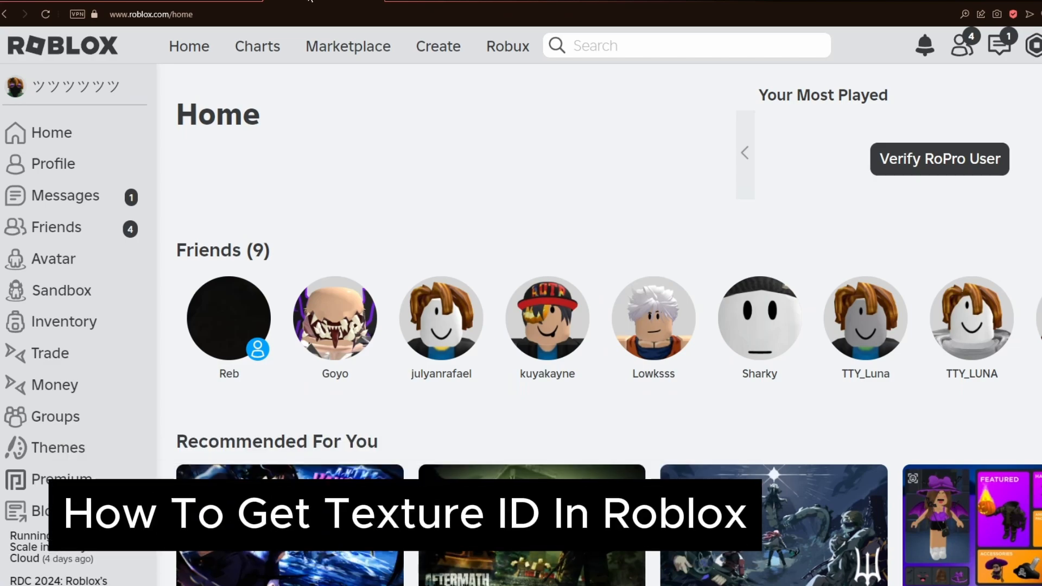
- Go to the Roblox Creator Hub from the Create link in the top bar
scroll(down, 3)
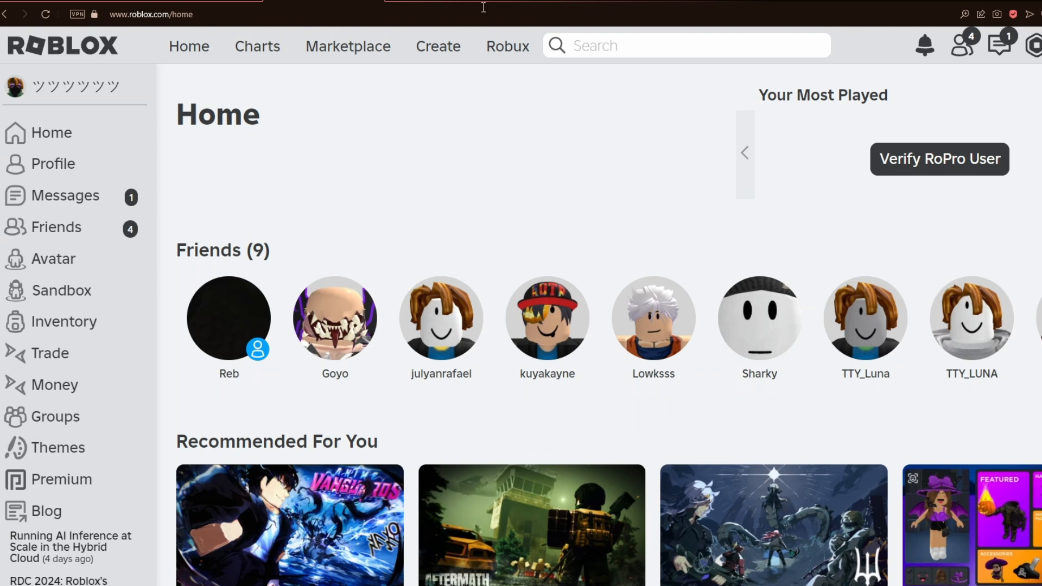
mouse_move(345, 85)
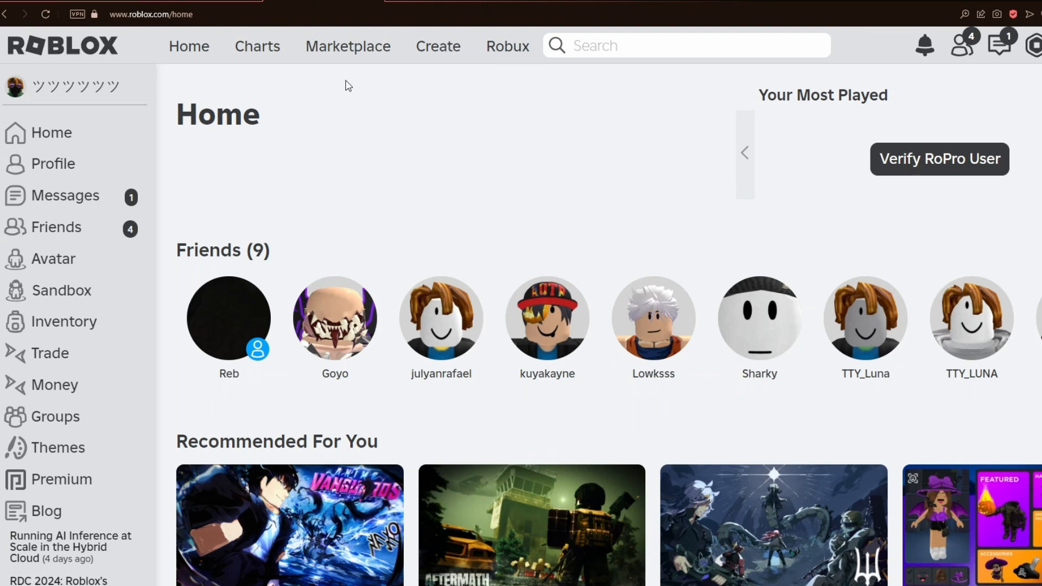
mouse_move(438, 52)
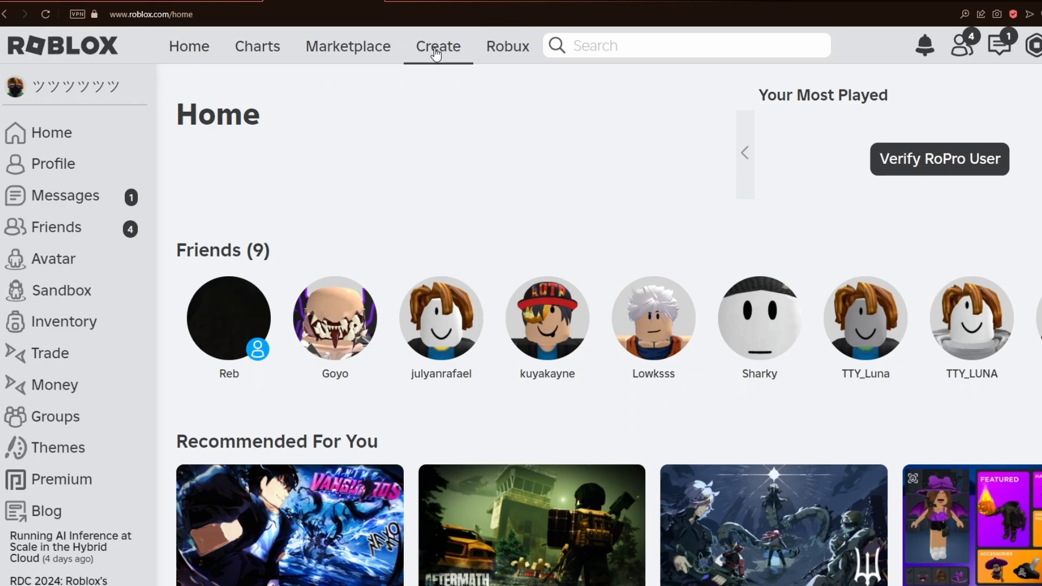
click(437, 46)
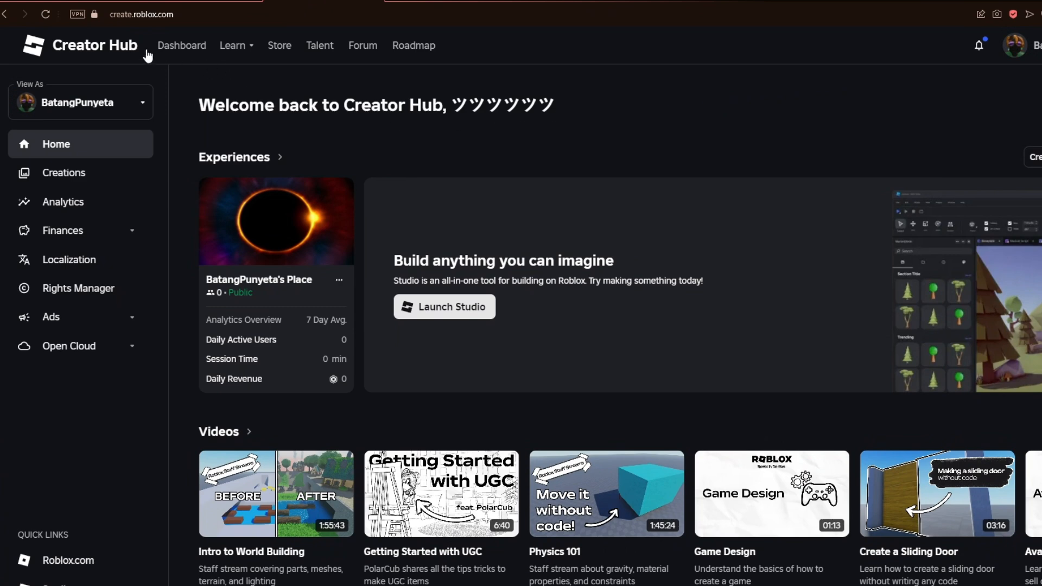
mouse_move(288, 52)
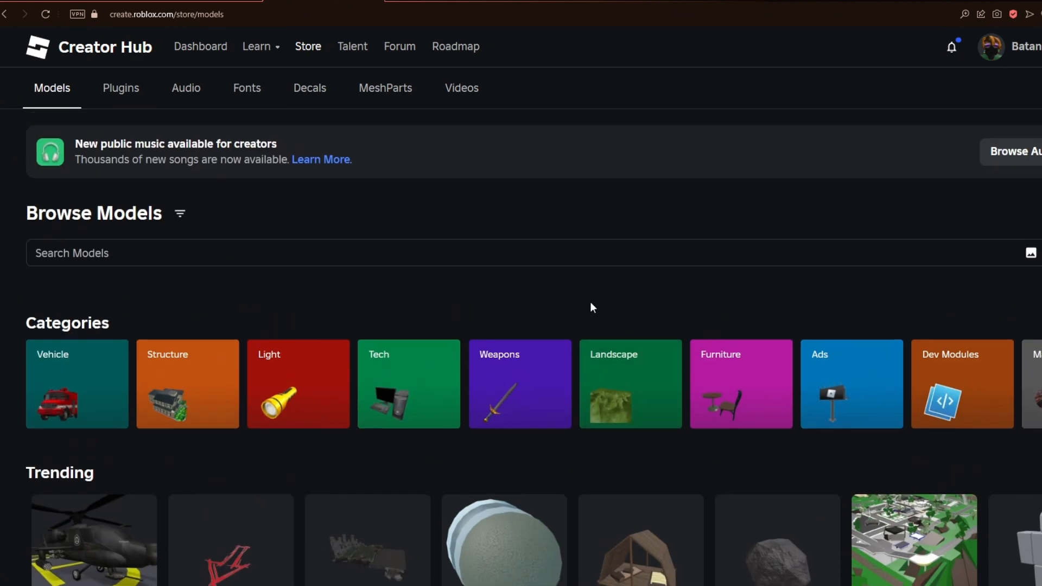
scroll(down, 3)
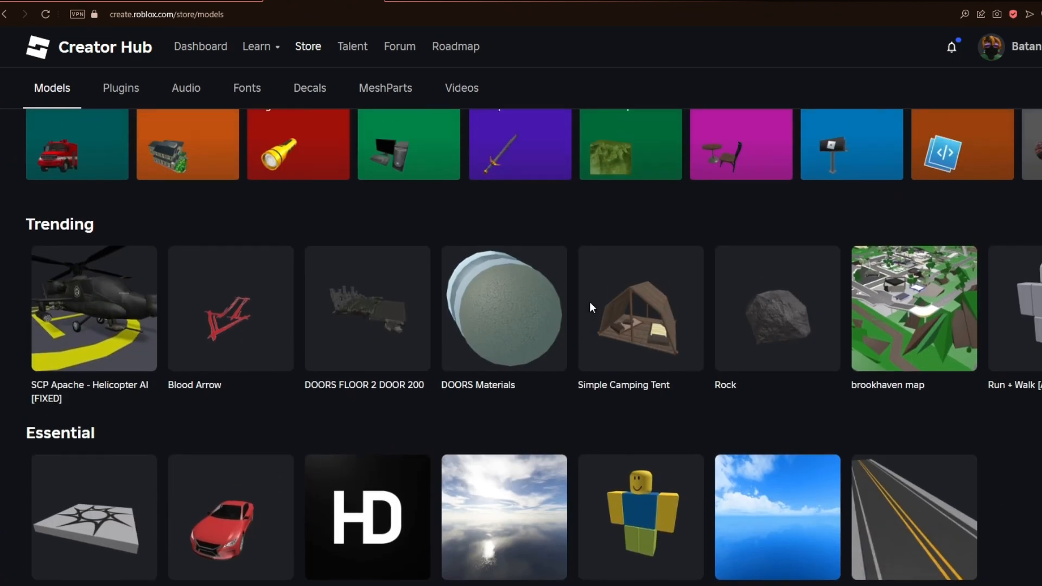
scroll(up, 3)
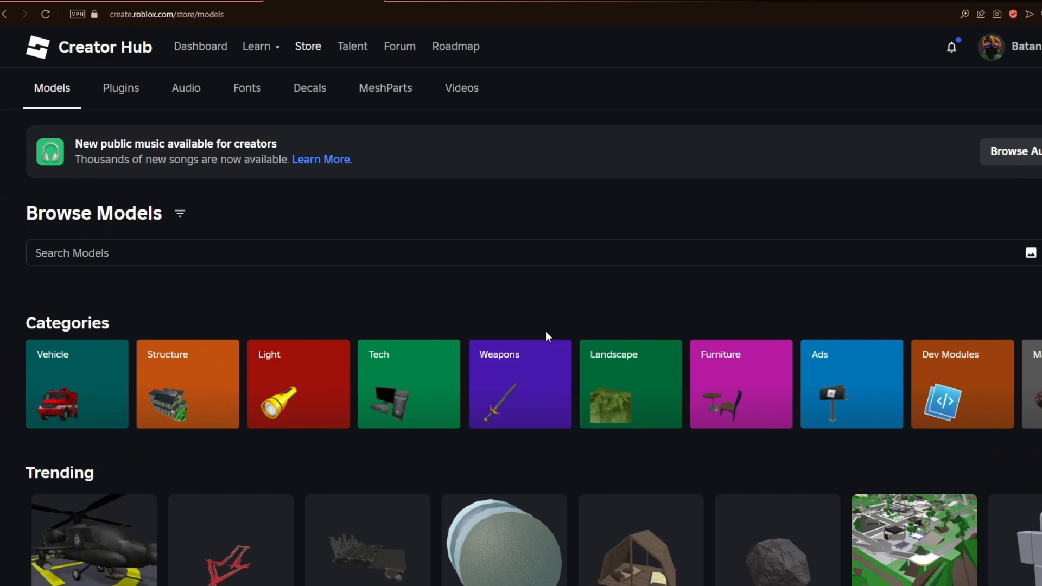
scroll(down, 3)
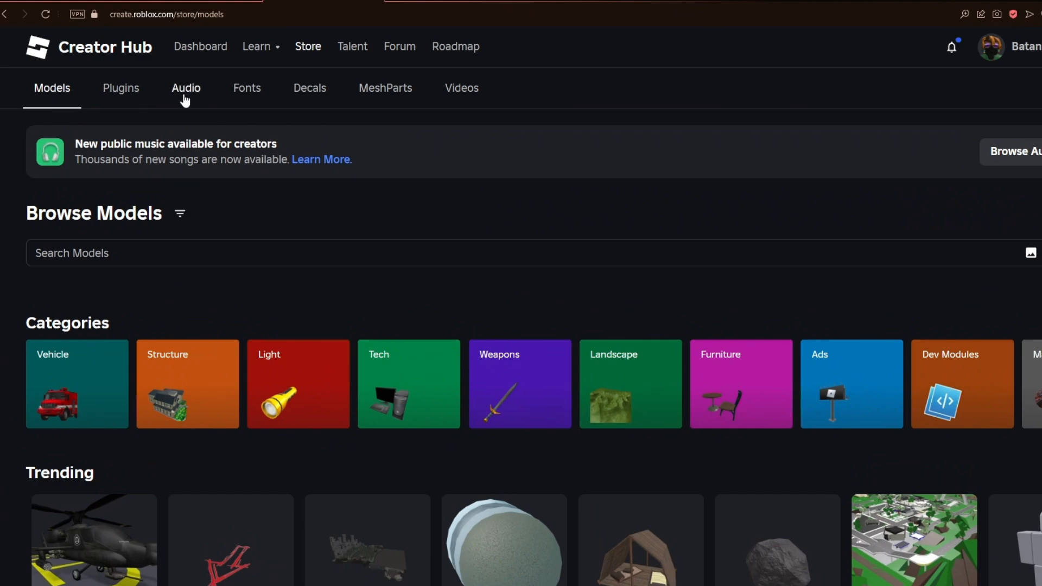
scroll(down, 3)
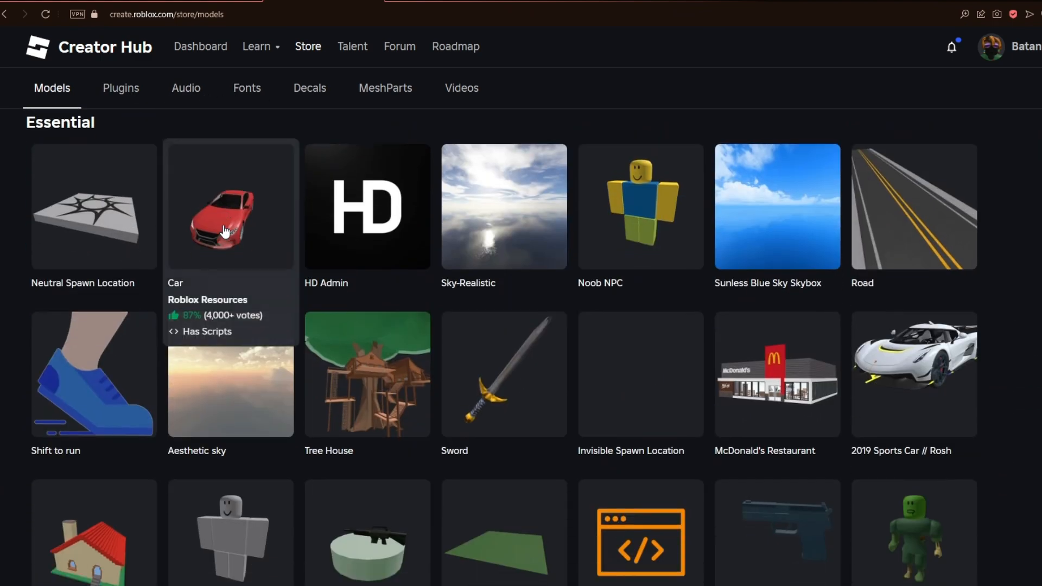
scroll(down, 3)
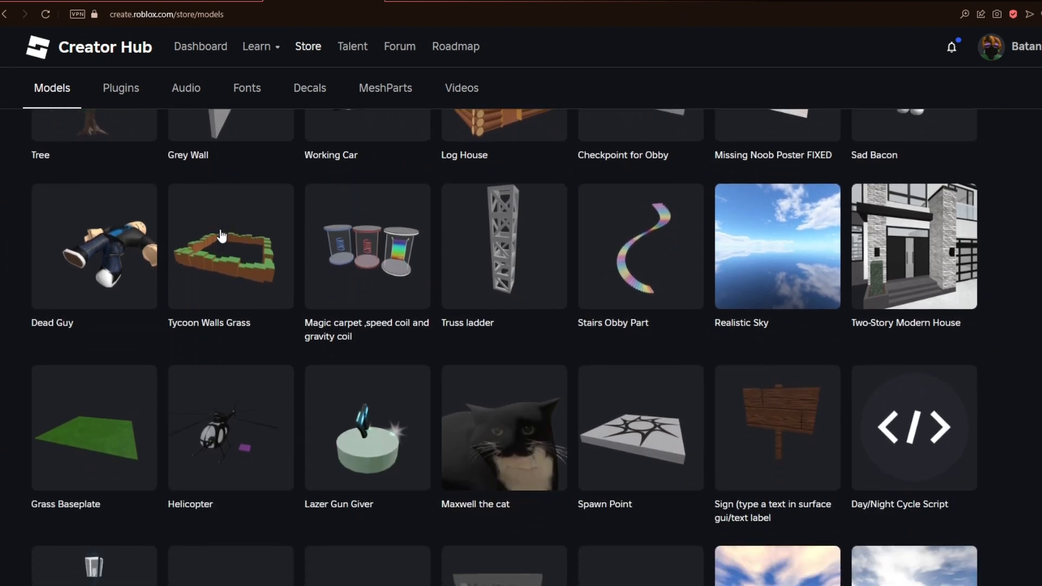
scroll(down, 3)
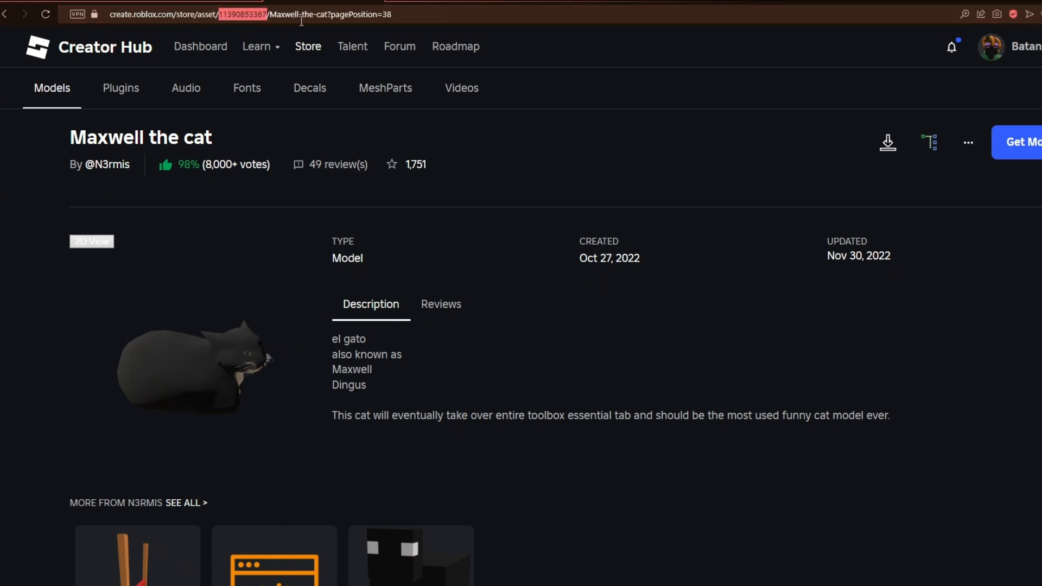
mouse_move(427, 13)
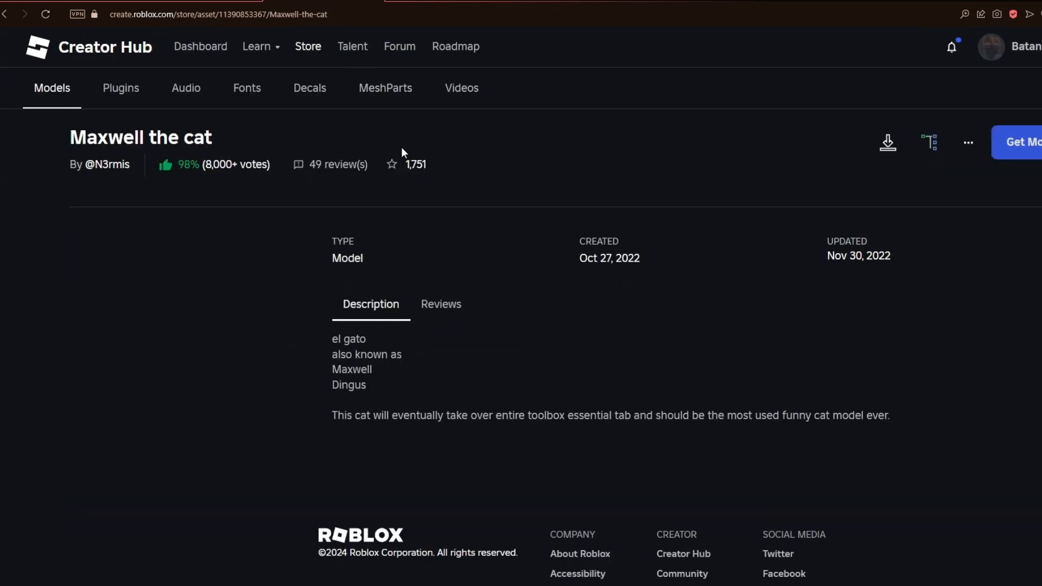
scroll(down, 3)
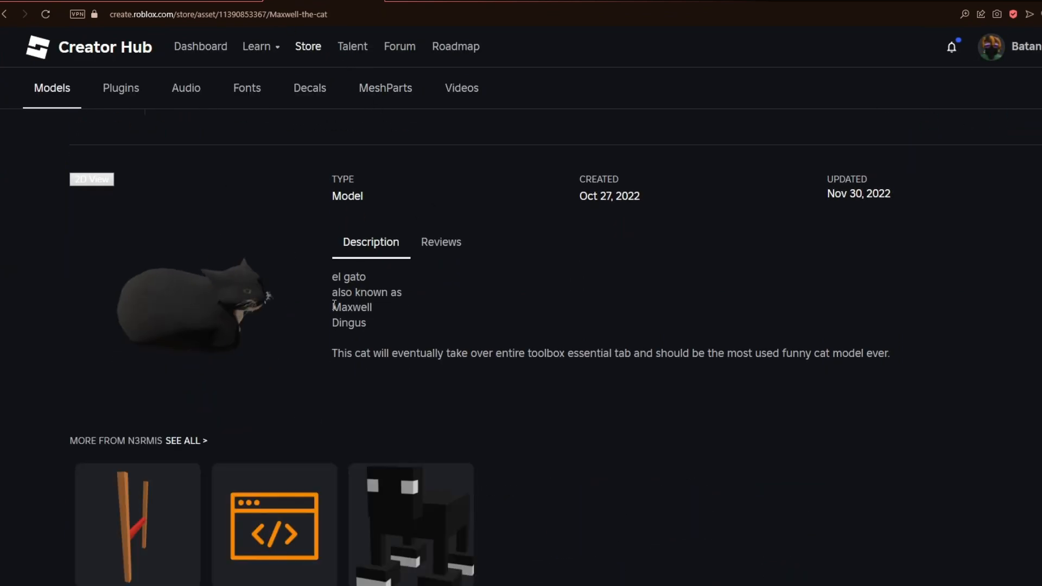
scroll(down, 3)
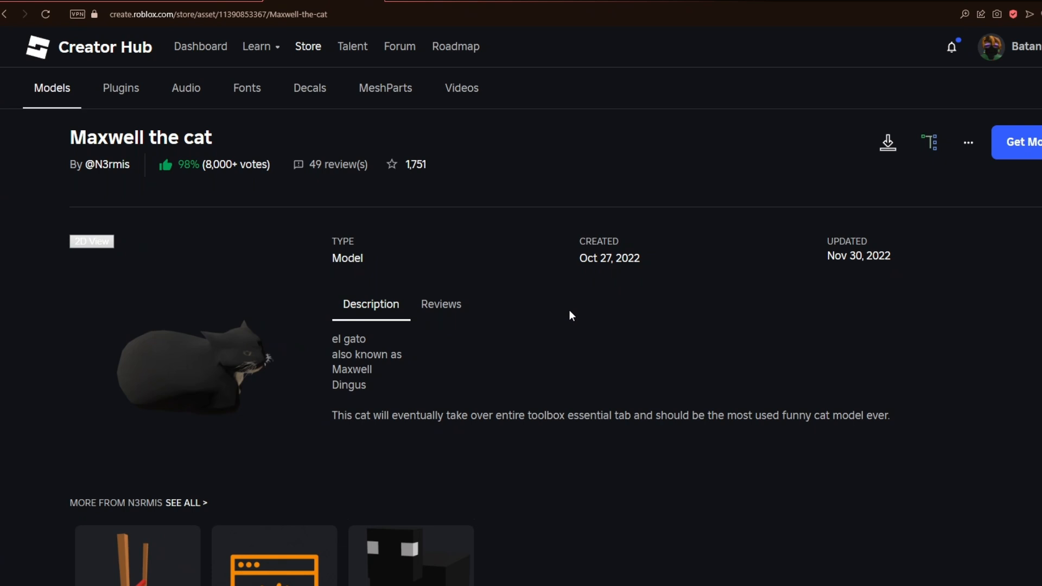
mouse_move(571, 336)
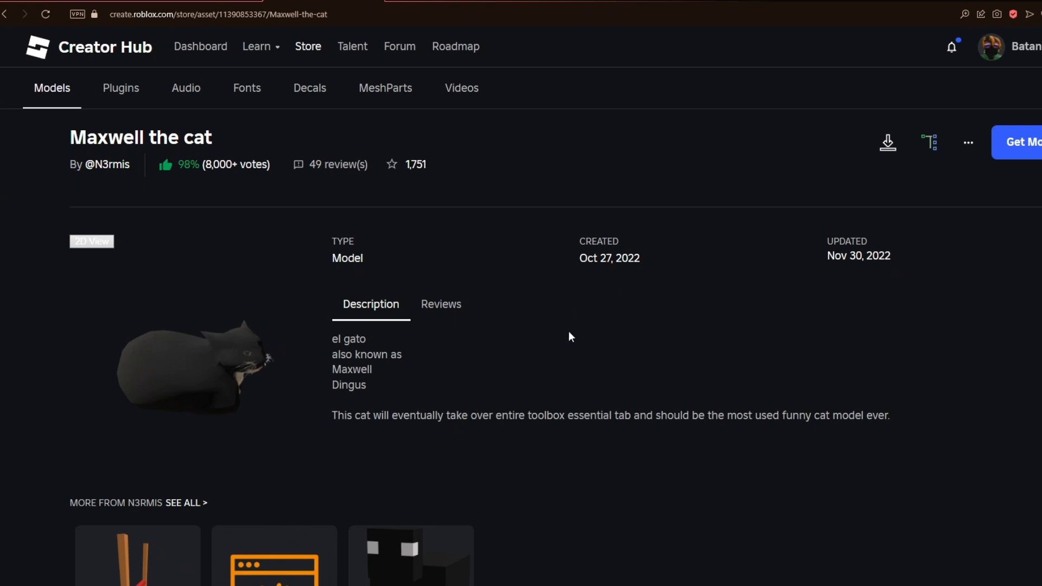
mouse_move(584, 560)
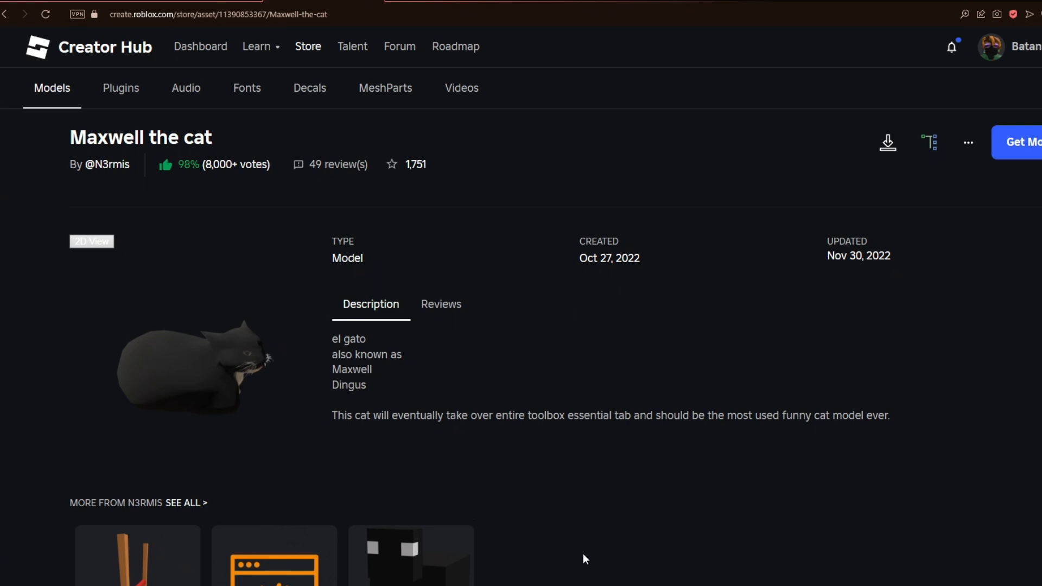